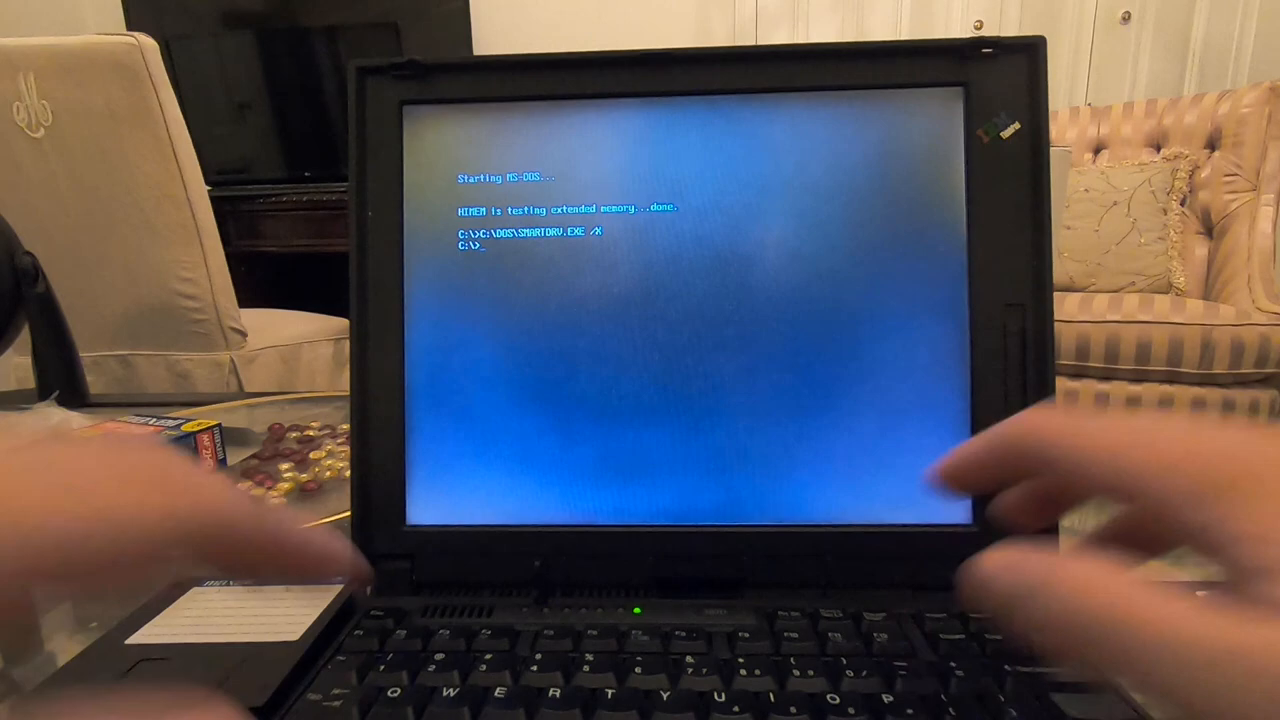
# Enter 'format a:' at the C:\> prompt to start formatting drive A
pyautogui.write('67')
pyautogui.write('format a:')
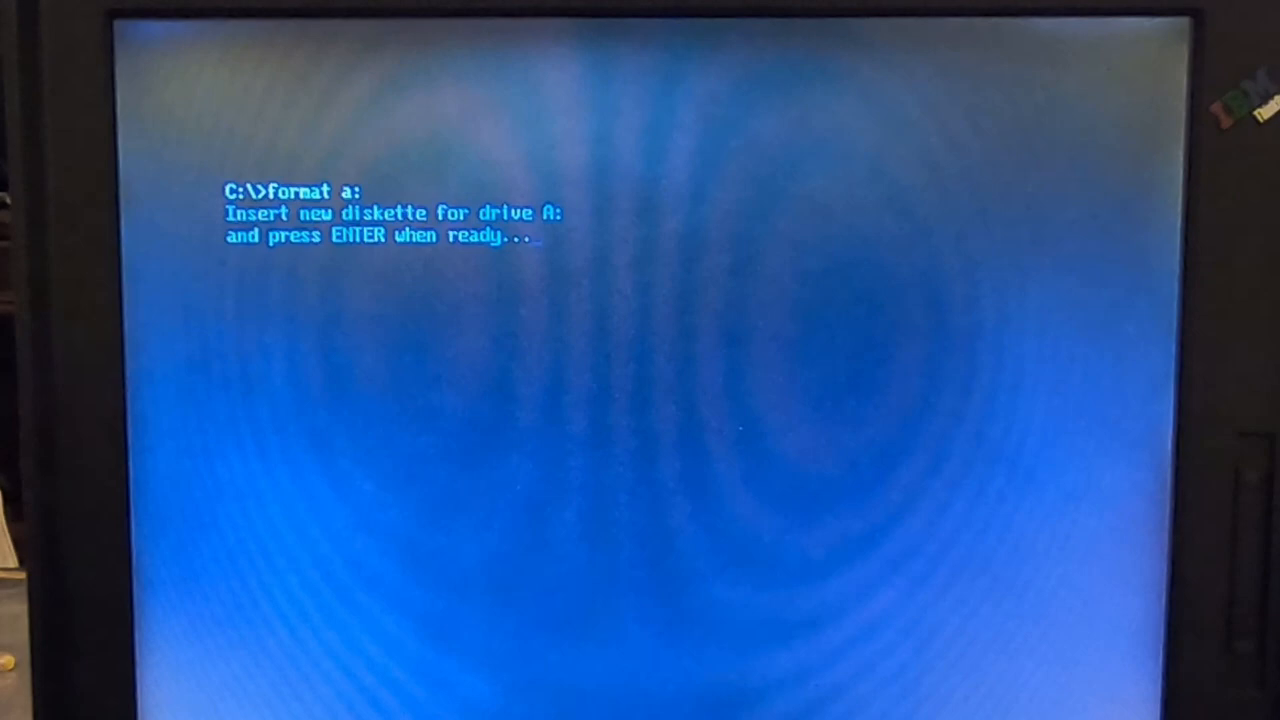
# Confirm the inserted diskette so the format of drive A proceeds
pyautogui.press('enter')
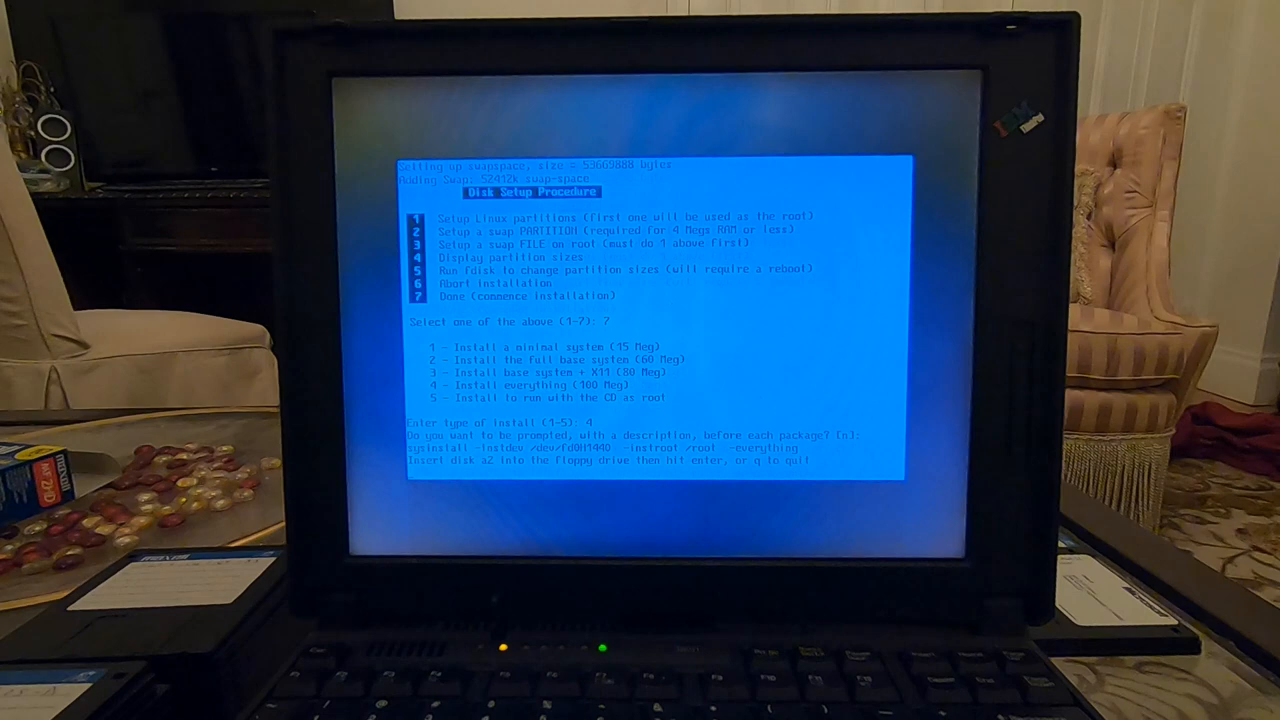
# Continue the installation with disk a2 inserted
pyautogui.press('Return')
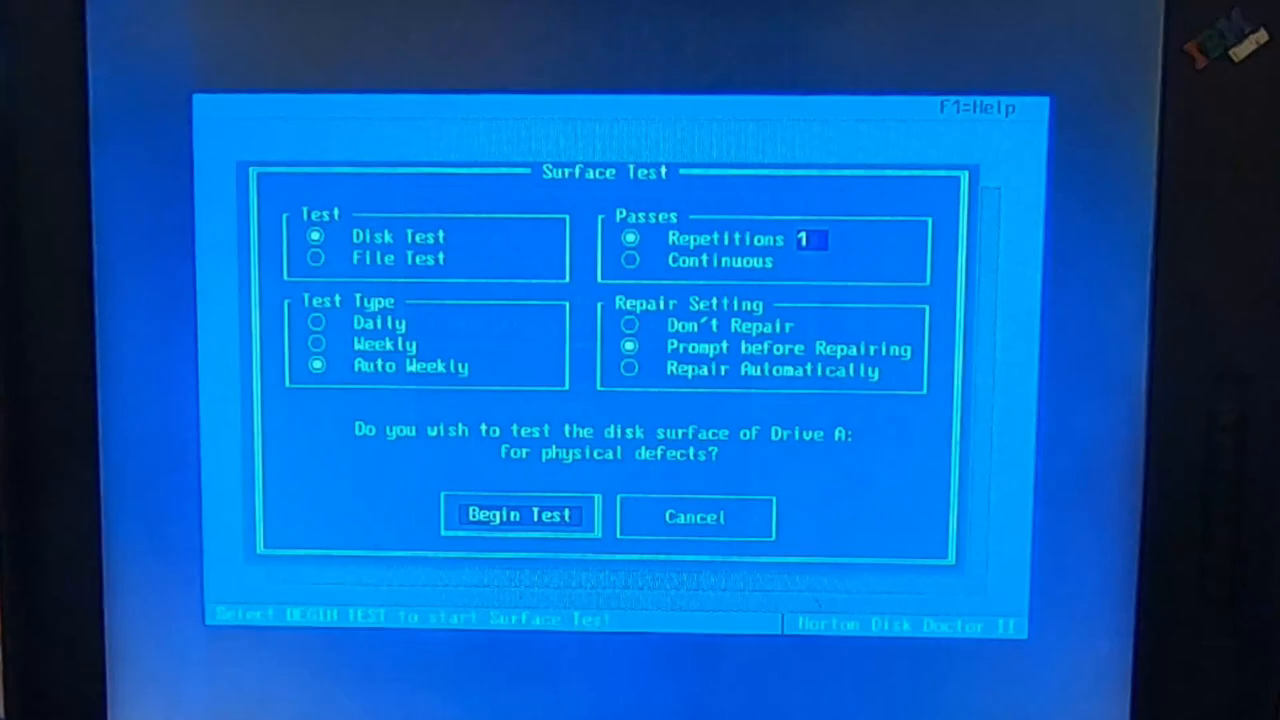
# Begin the physical surface test of the diskette in drive A
pyautogui.click(519, 514)
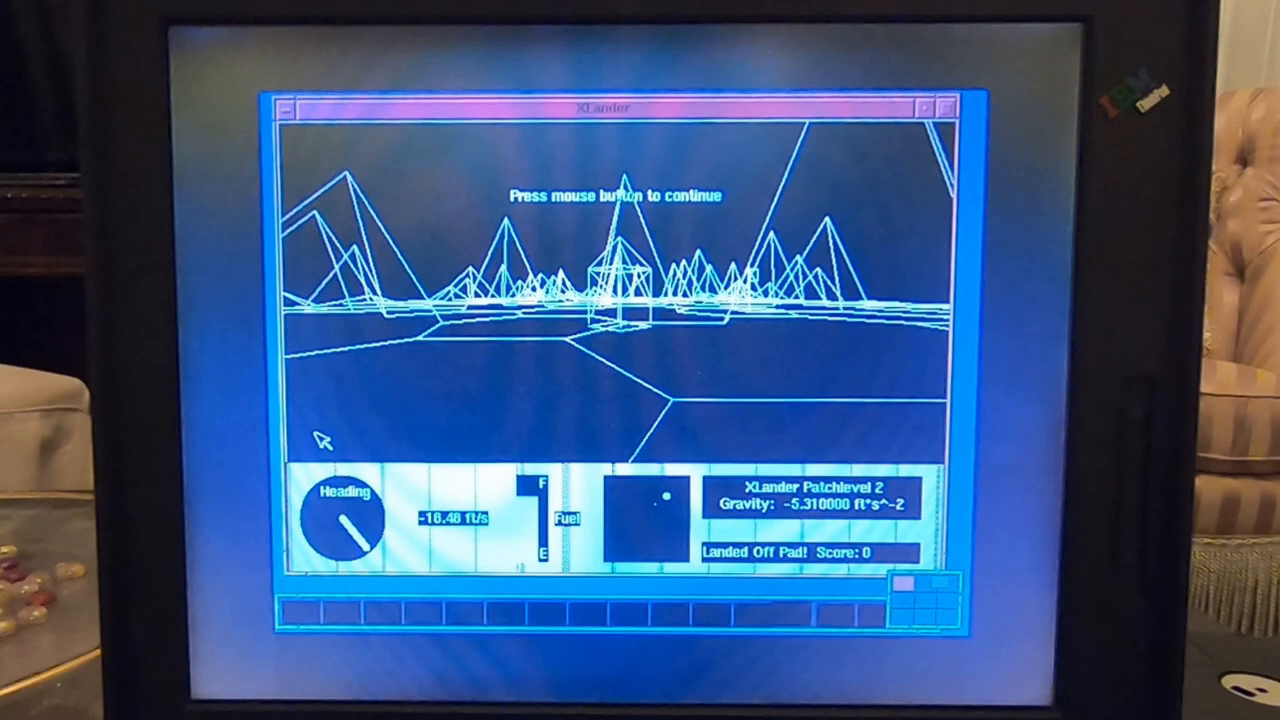
# Dismiss the 'Landed Off Pad!' message after the lander touches down
pyautogui.click(288, 108)
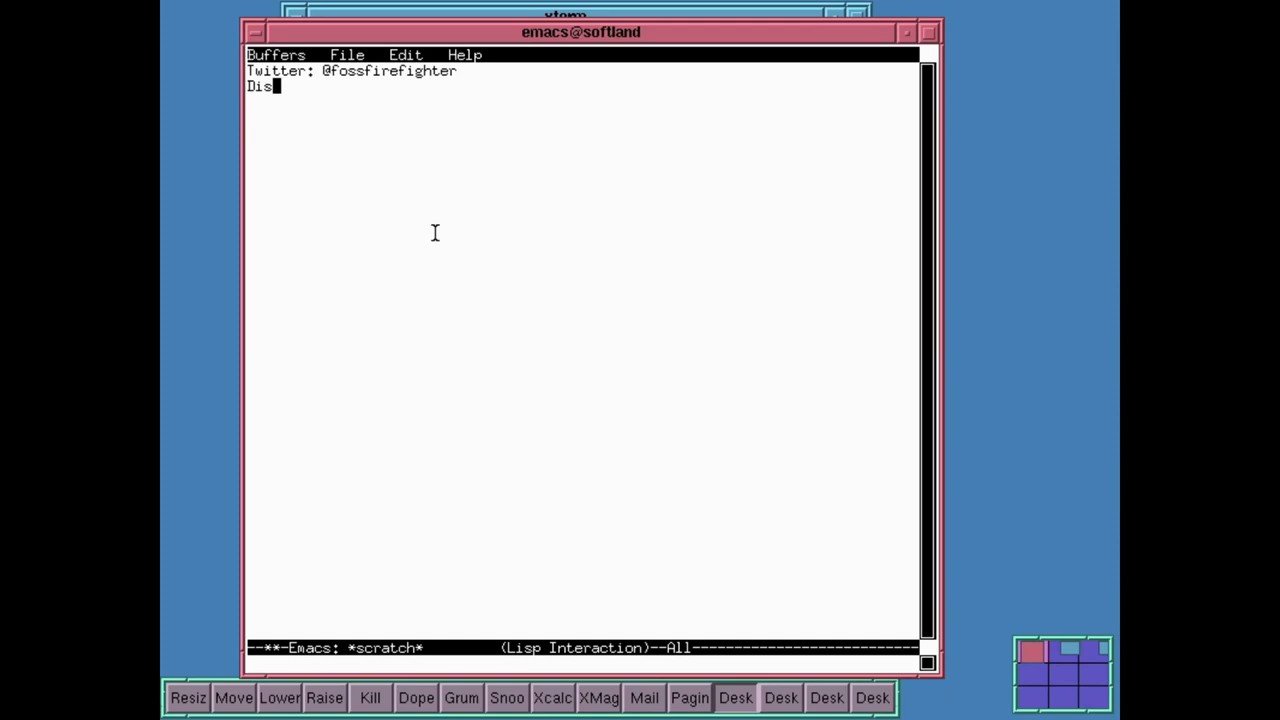
# Finish 'Discord: see description' and begin the line 'I hope you enjoyed this video and yo'
pyautogui.write('cord: see description')
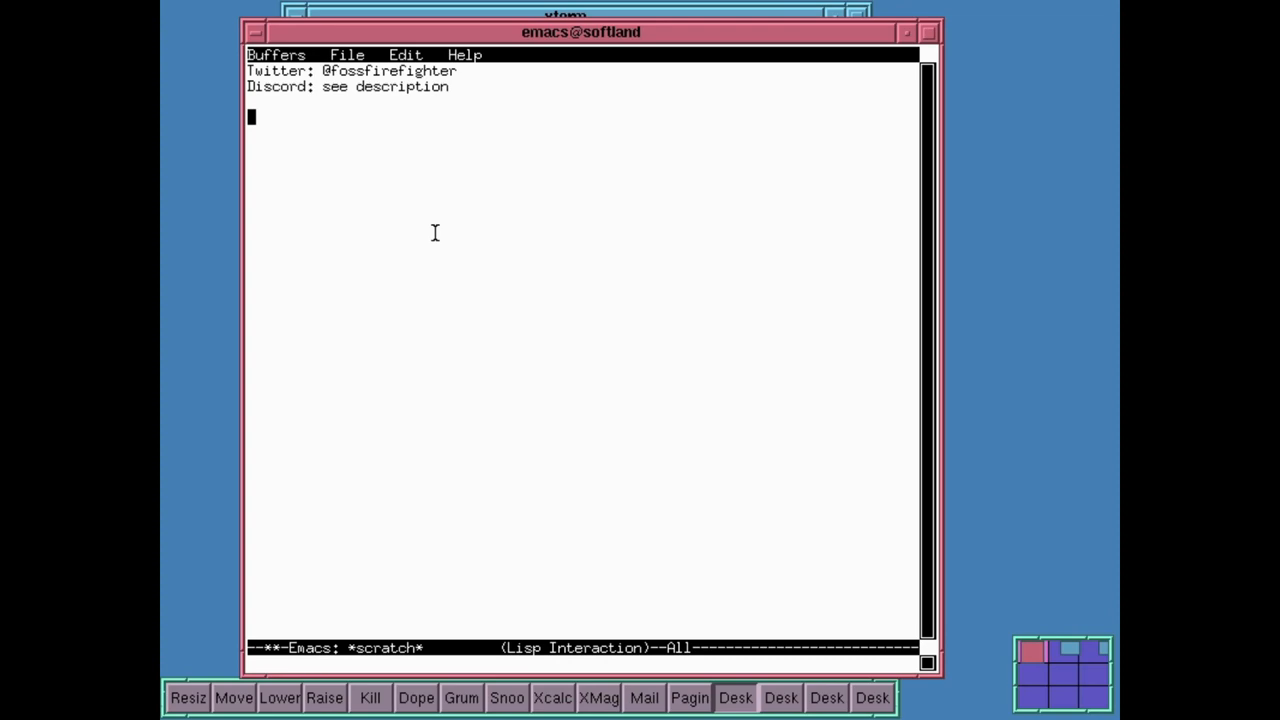
pyautogui.write('I hope you enjoyed this video and yo')
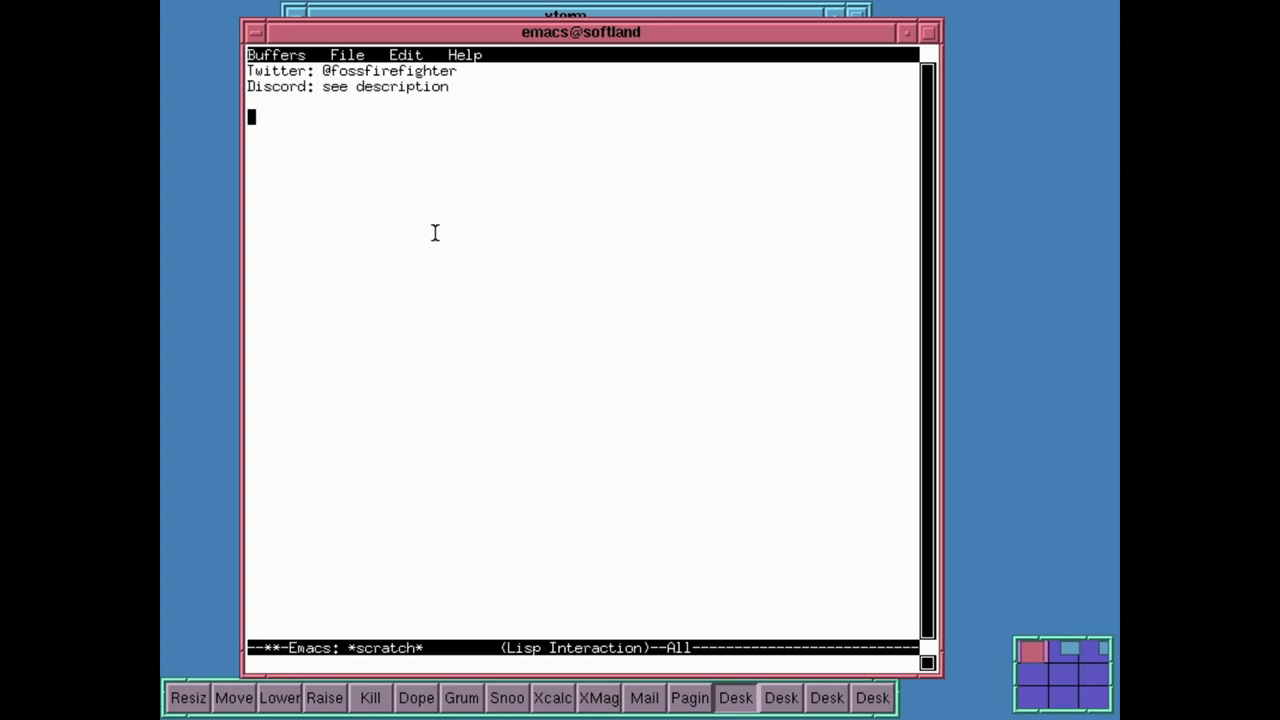